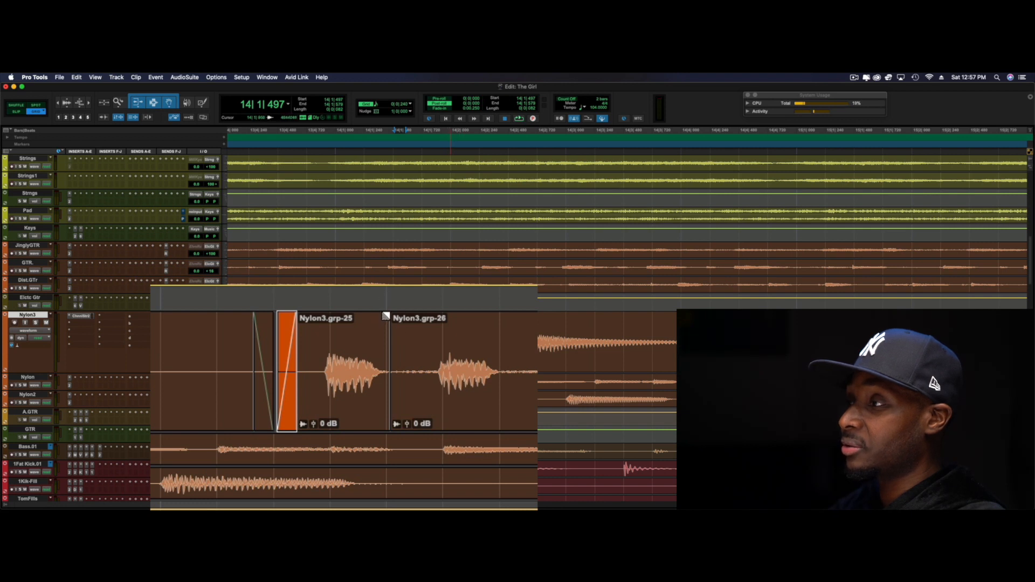
Step: Shape short fades at the Nylon3.grp-25 edit and the start of Nylon3.grp-26
left_click_drag(285, 370, 381, 370)
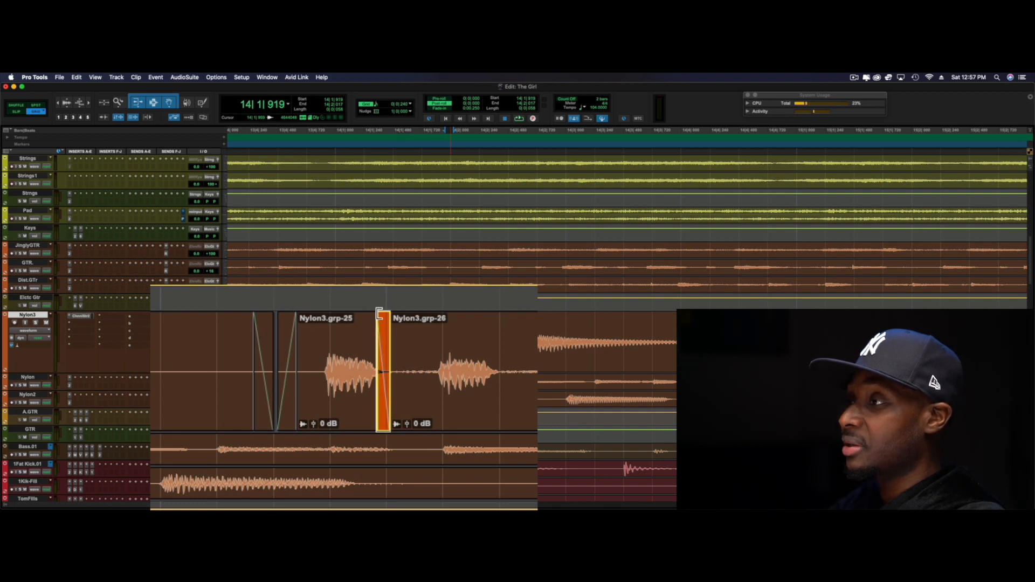
left_click_drag(381, 370, 393, 370)
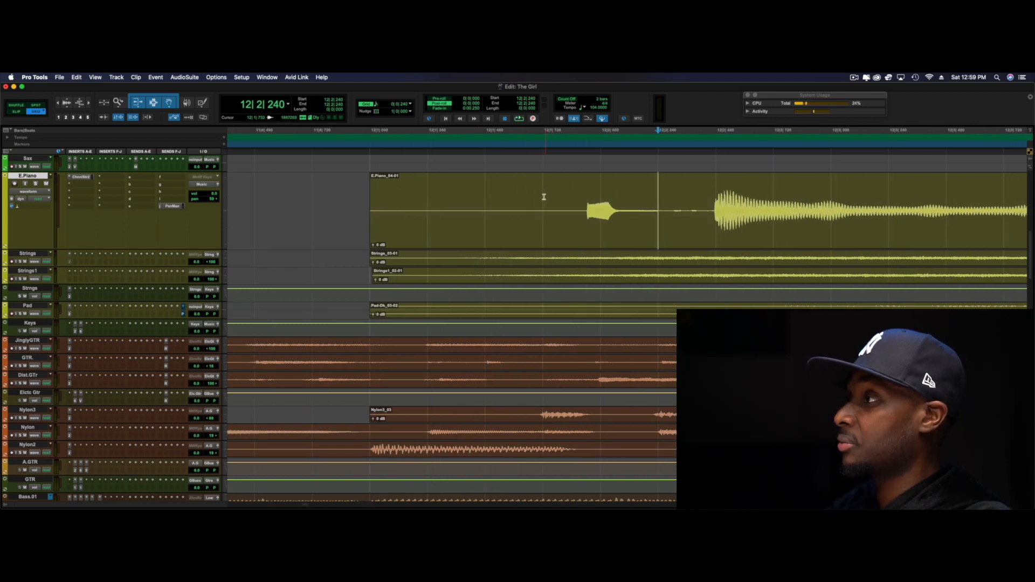
Step: Zoom in on the E.Piano_04-01 notes and scroll to the sustained chord section
left_click_drag(544, 211, 773, 211)
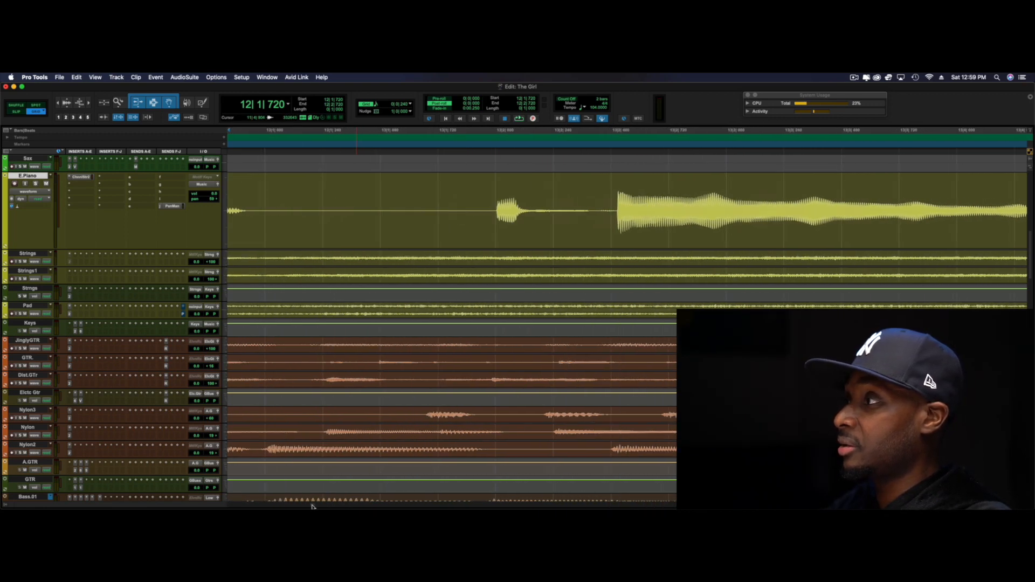
scroll("right", 3)
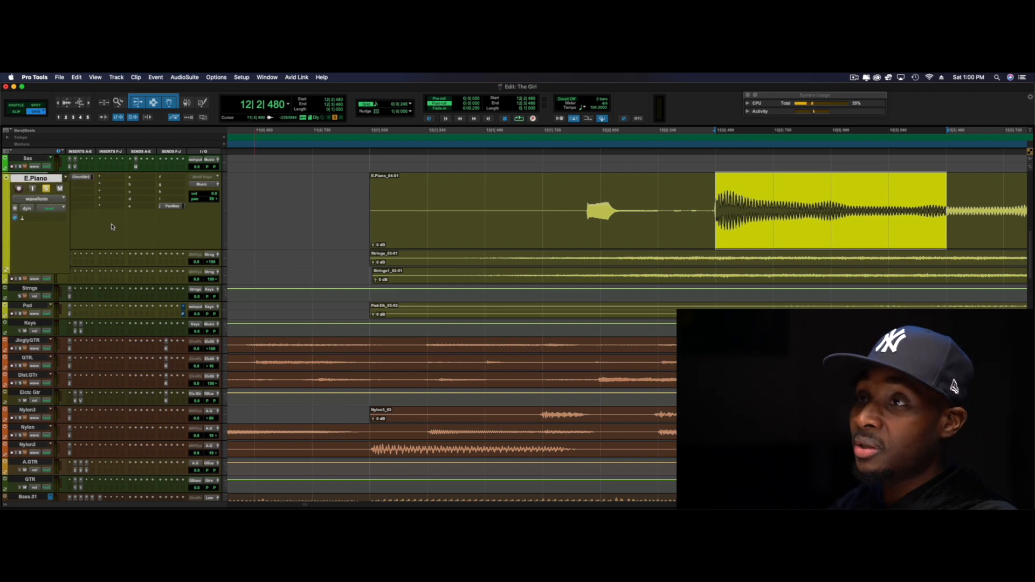
Step: Set the E.Piano track's elastic audio plug-in to Monophonic
left_click(50, 208)
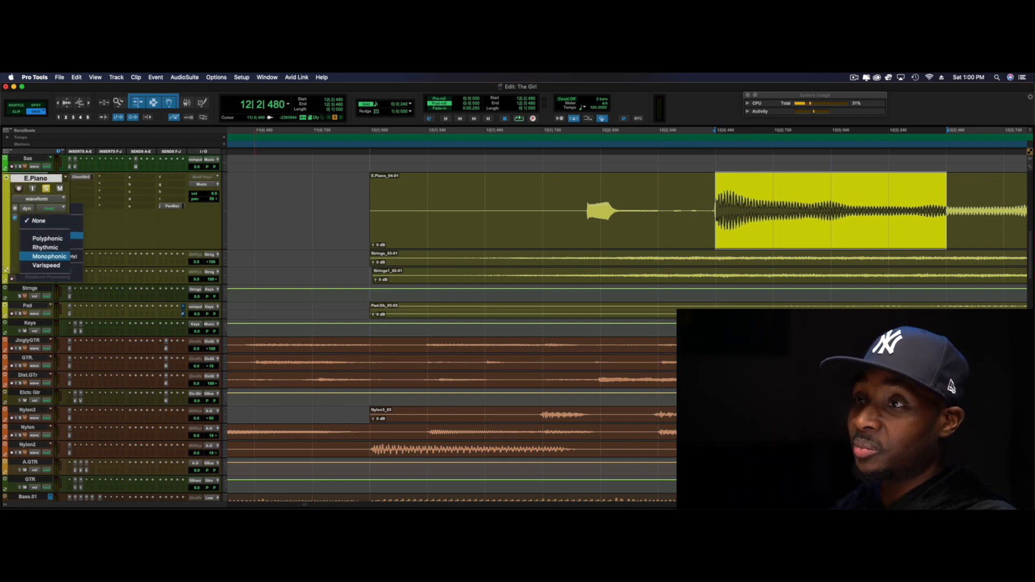
left_click(49, 256)
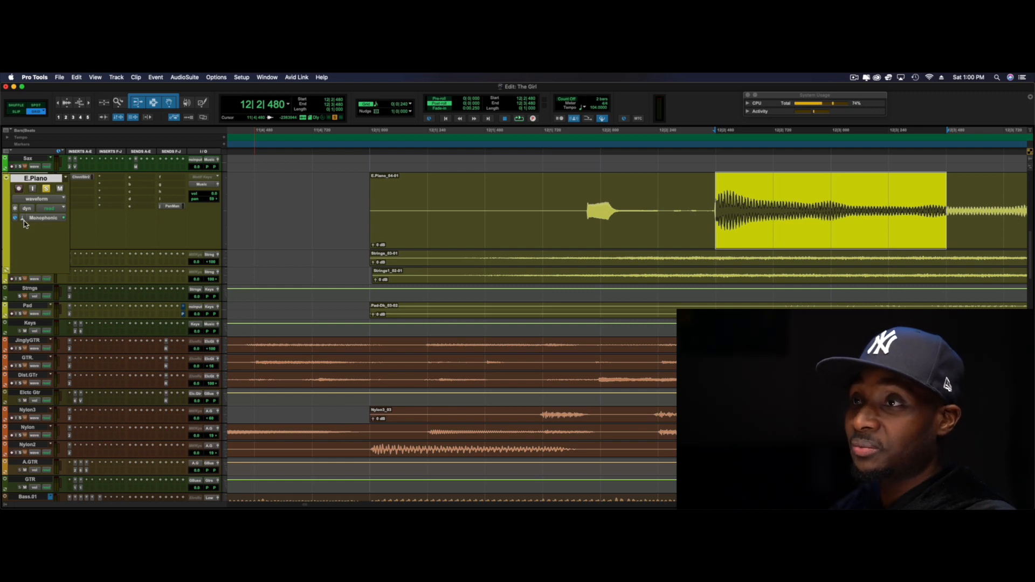
left_click(43, 218)
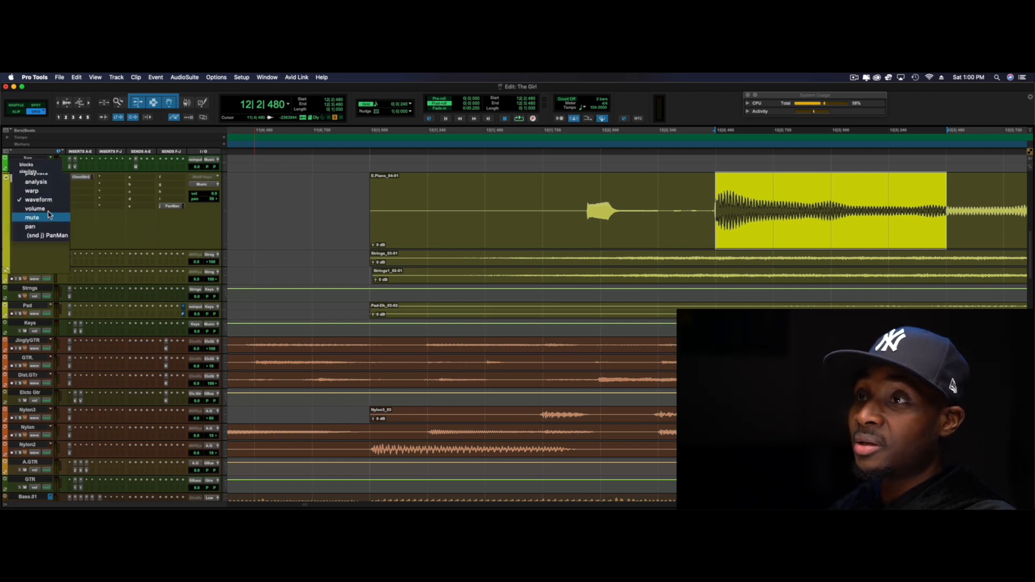
mouse_move(38, 199)
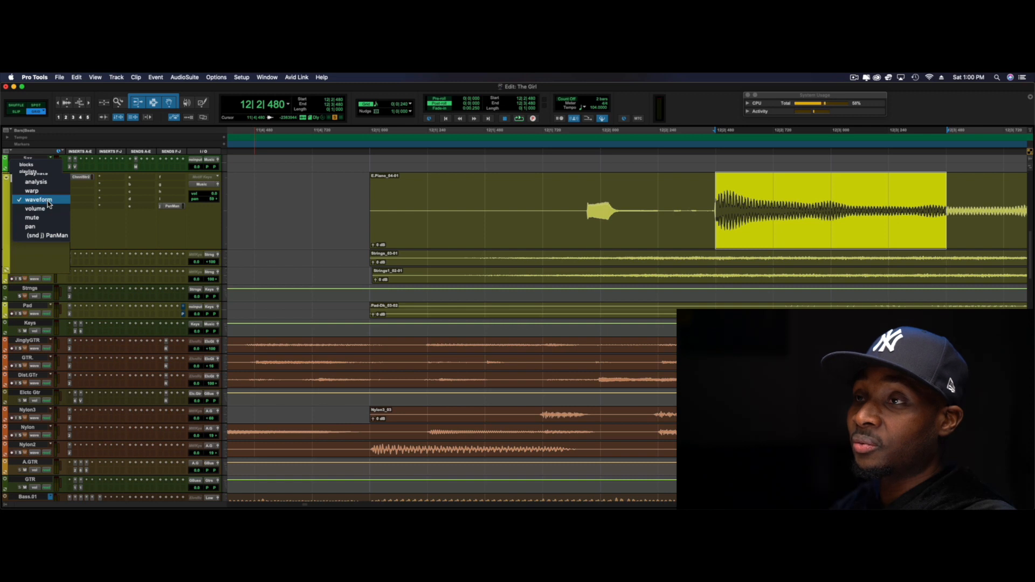
mouse_move(39, 191)
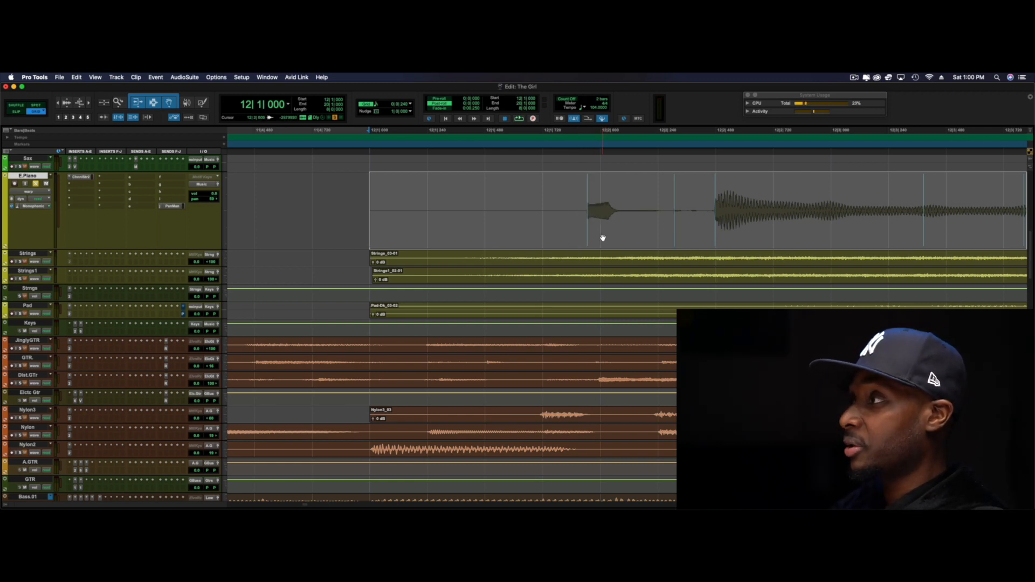
left_click(521, 241)
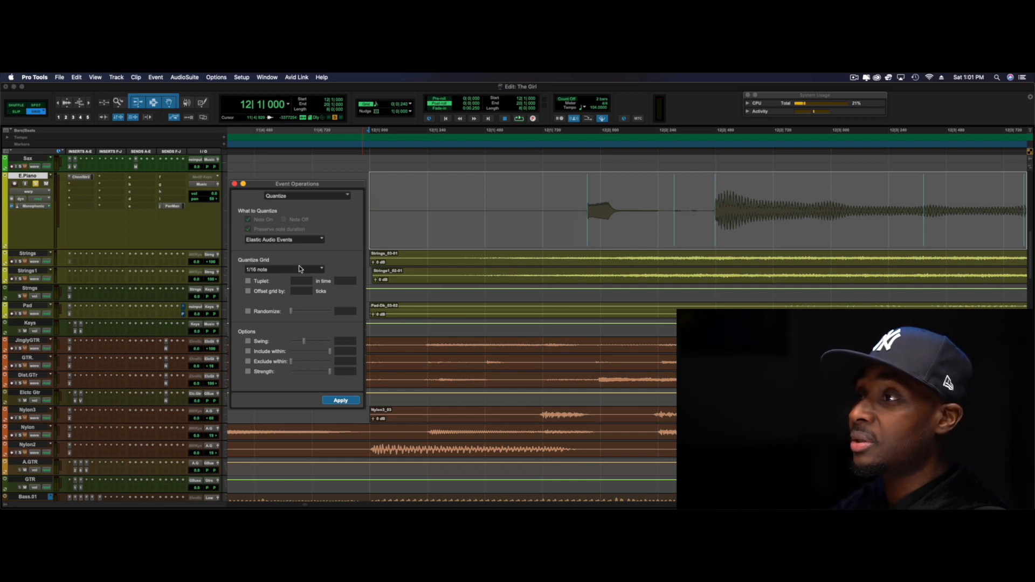
Step: Choose a 1/16-note quantize grid in Event Operations and apply it to the clip
left_click(283, 239)
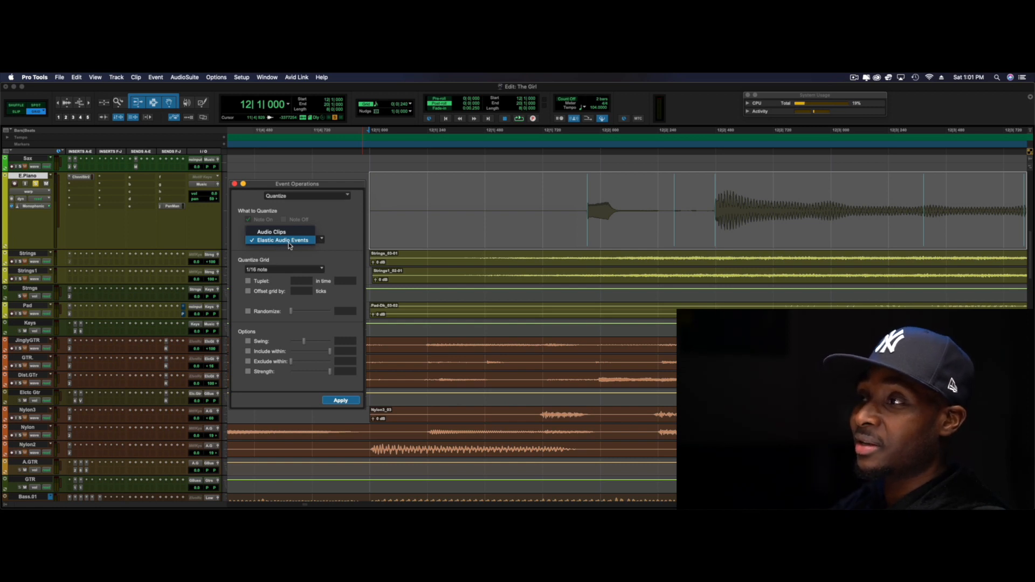
left_click(285, 240)
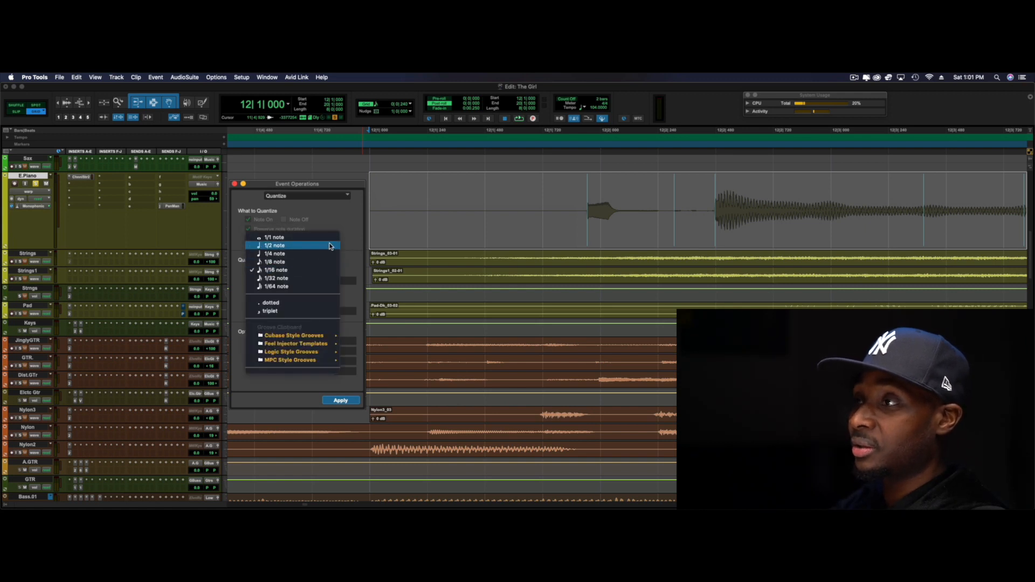
mouse_move(277, 270)
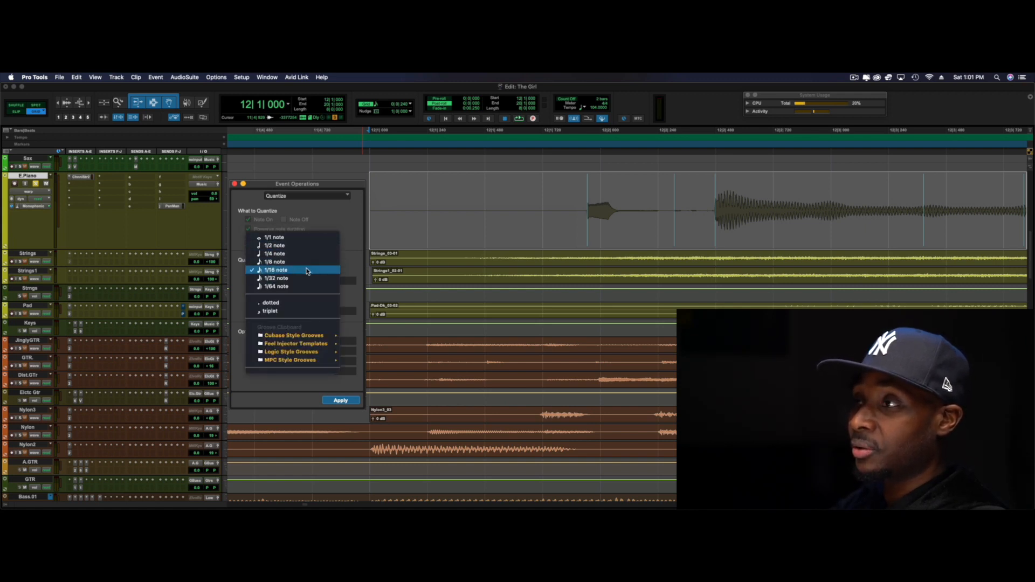
mouse_move(297, 278)
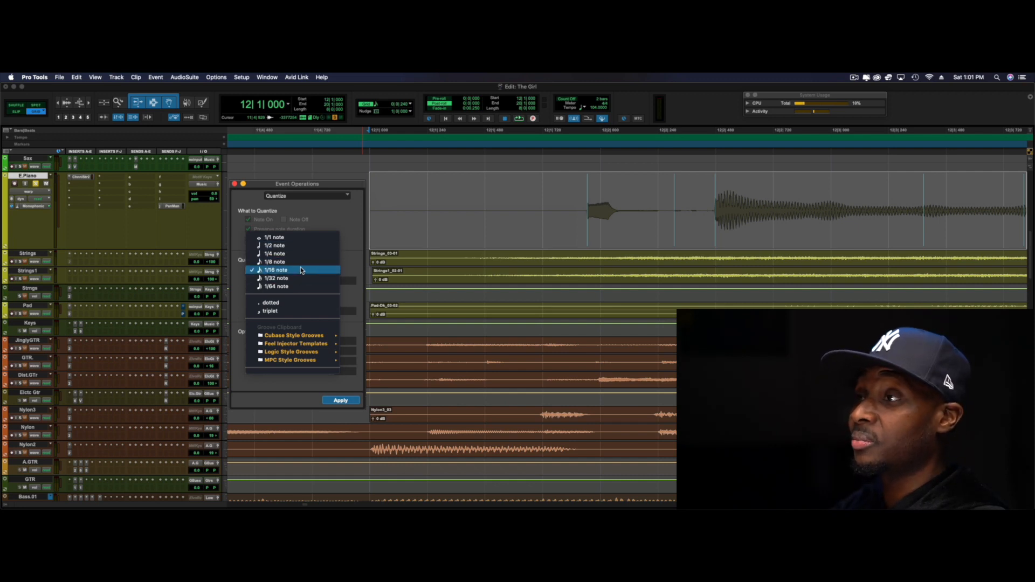
left_click(276, 270)
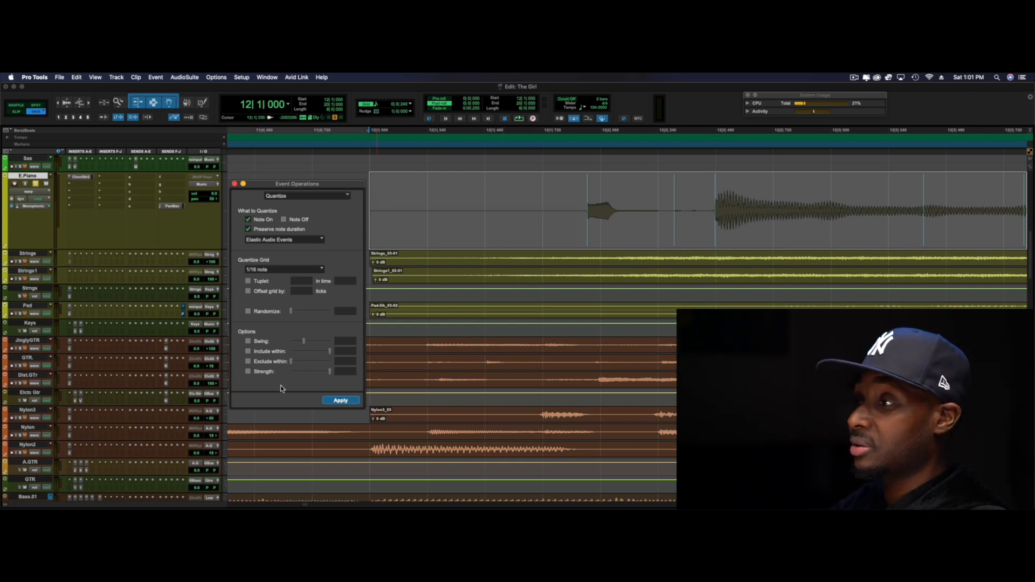
left_click(340, 400)
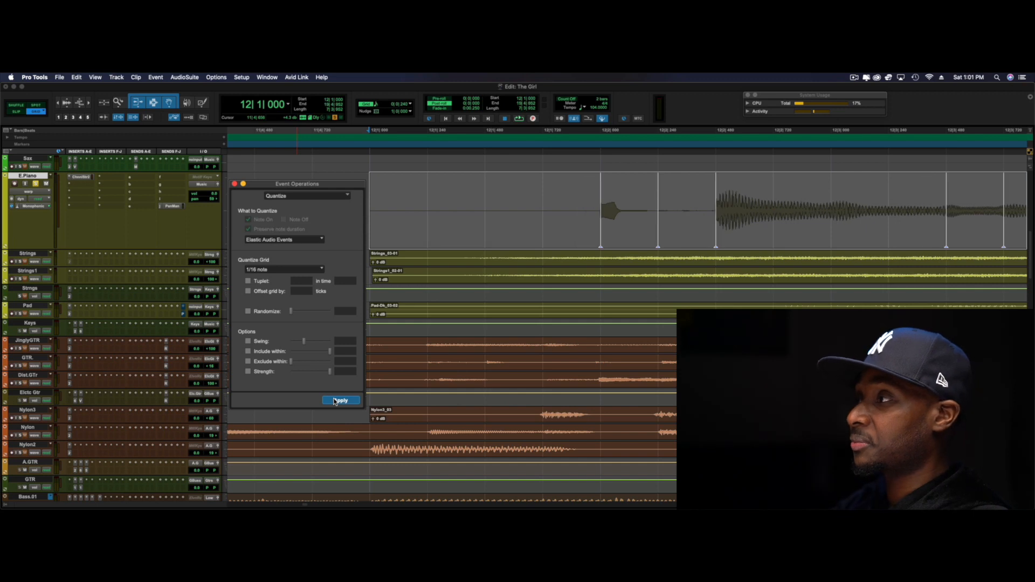
left_click(341, 401)
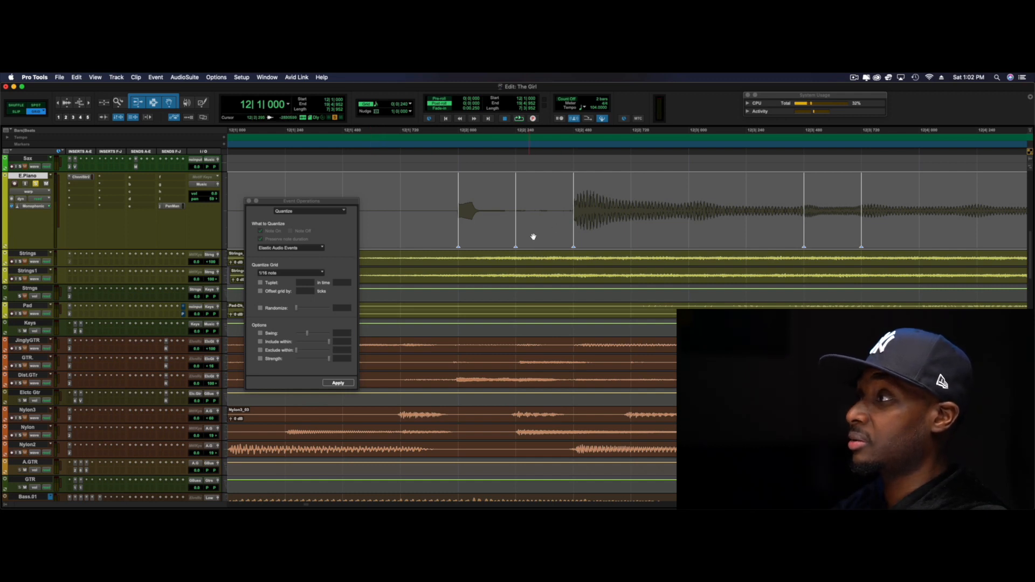
mouse_move(551, 229)
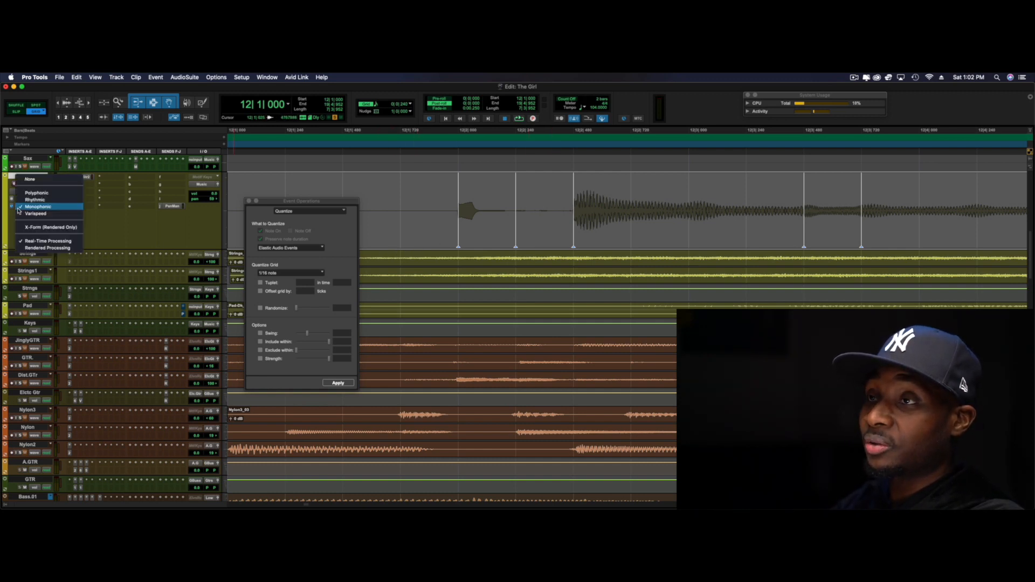
mouse_move(47, 248)
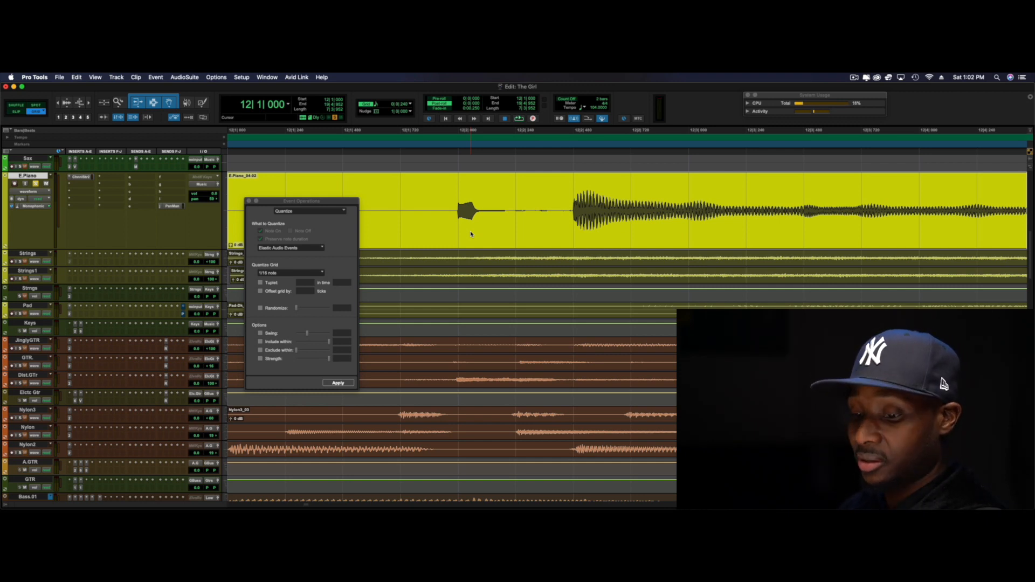
Step: Set the E.Piano track's elastic audio plug-in to None, committing the quantized timing
left_click(338, 383)
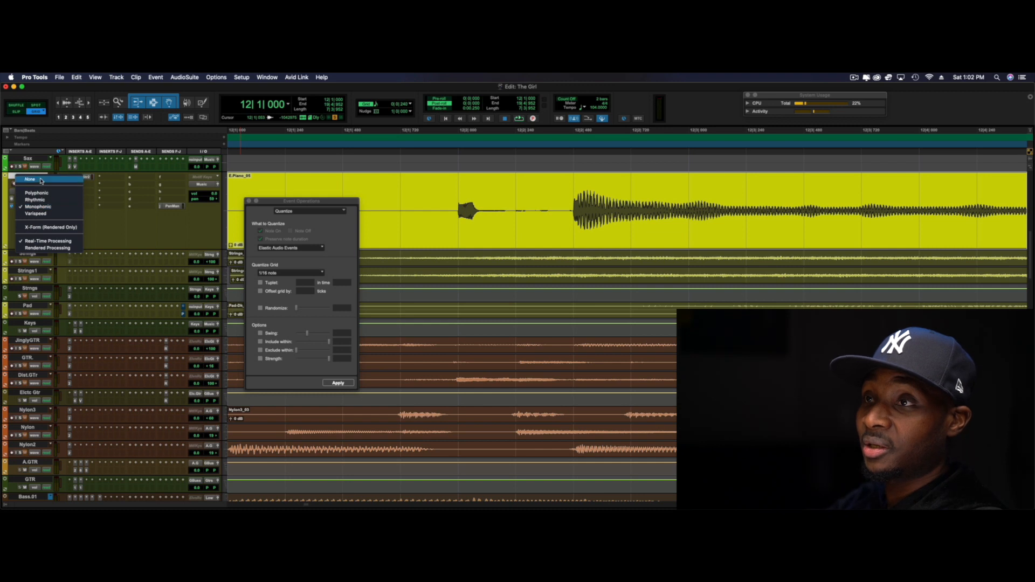
mouse_move(36, 193)
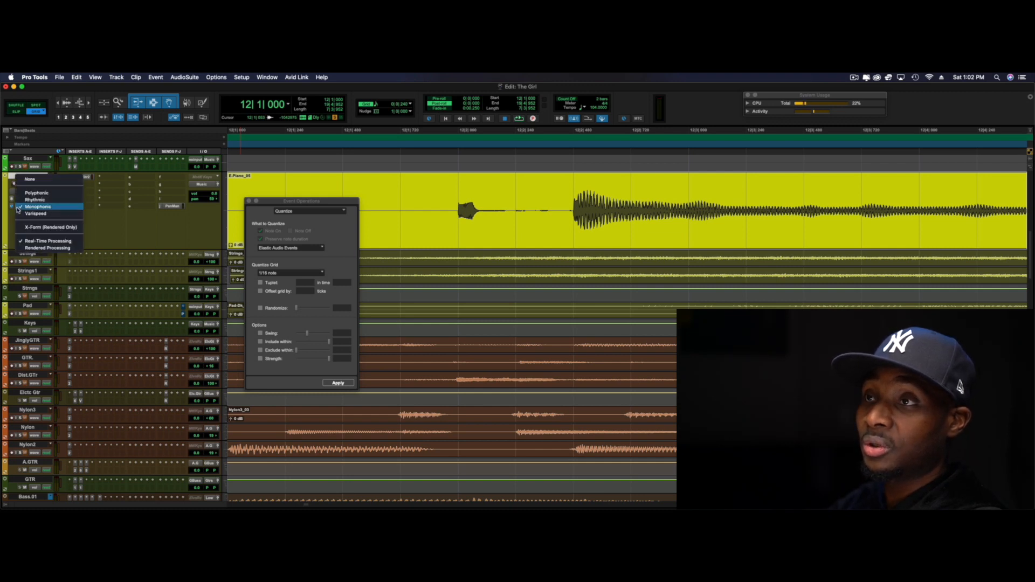
mouse_move(50, 179)
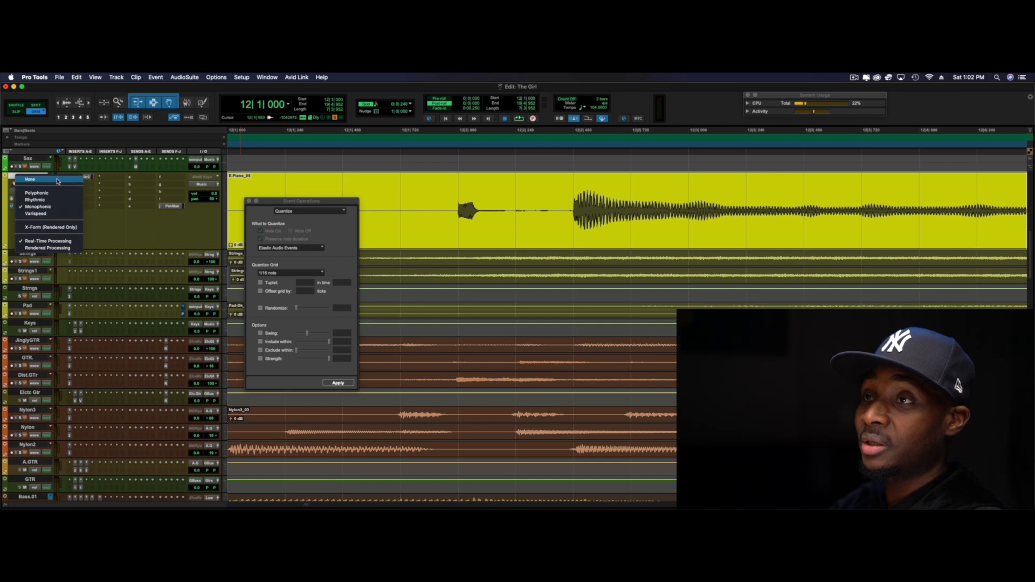
left_click(29, 179)
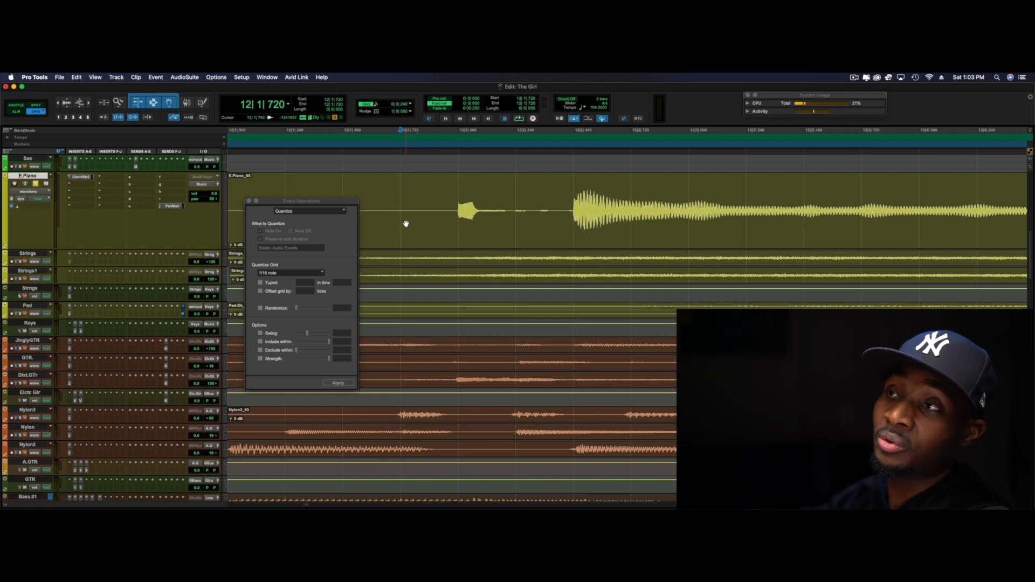
left_click(58, 78)
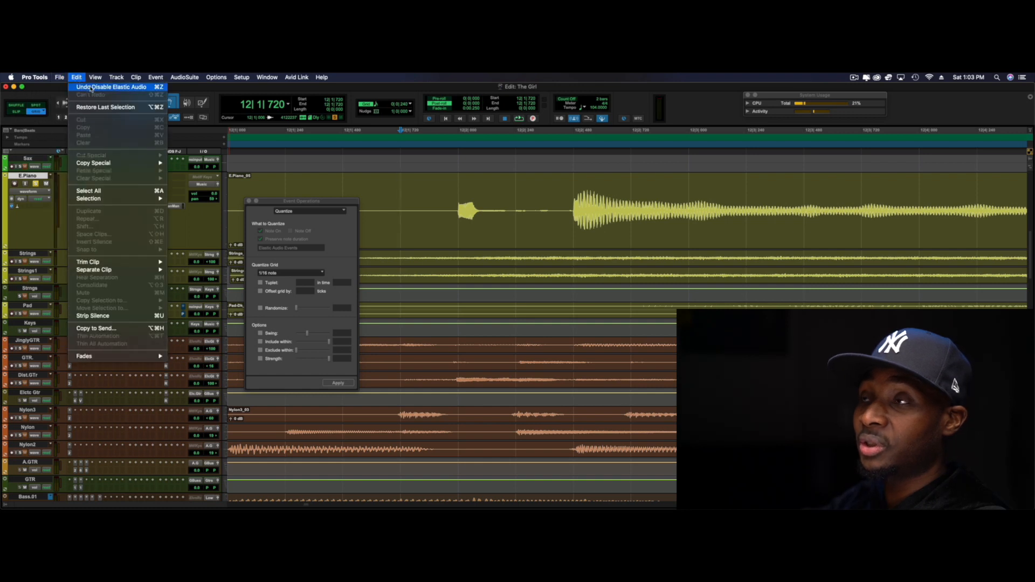
left_click(76, 78)
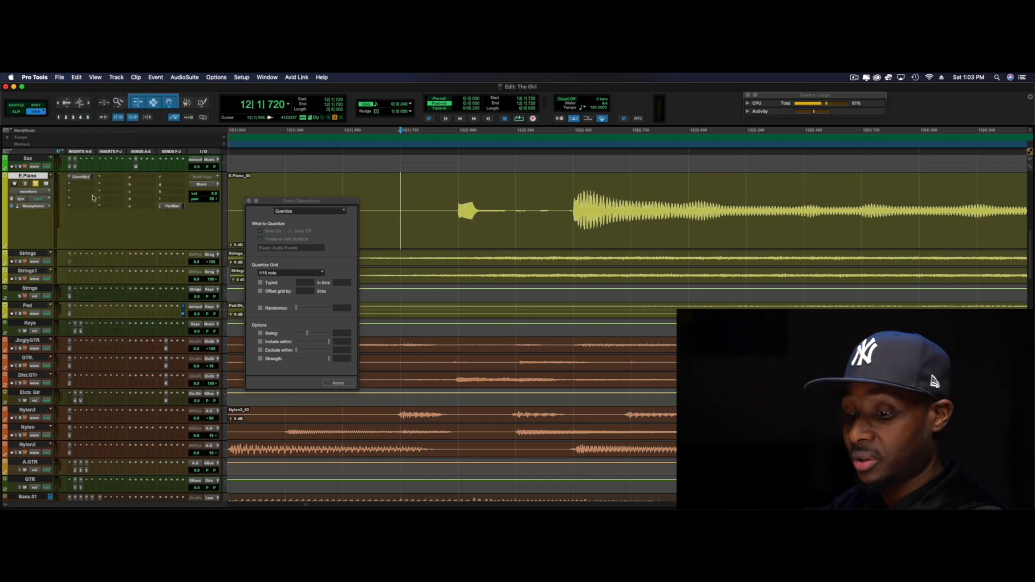